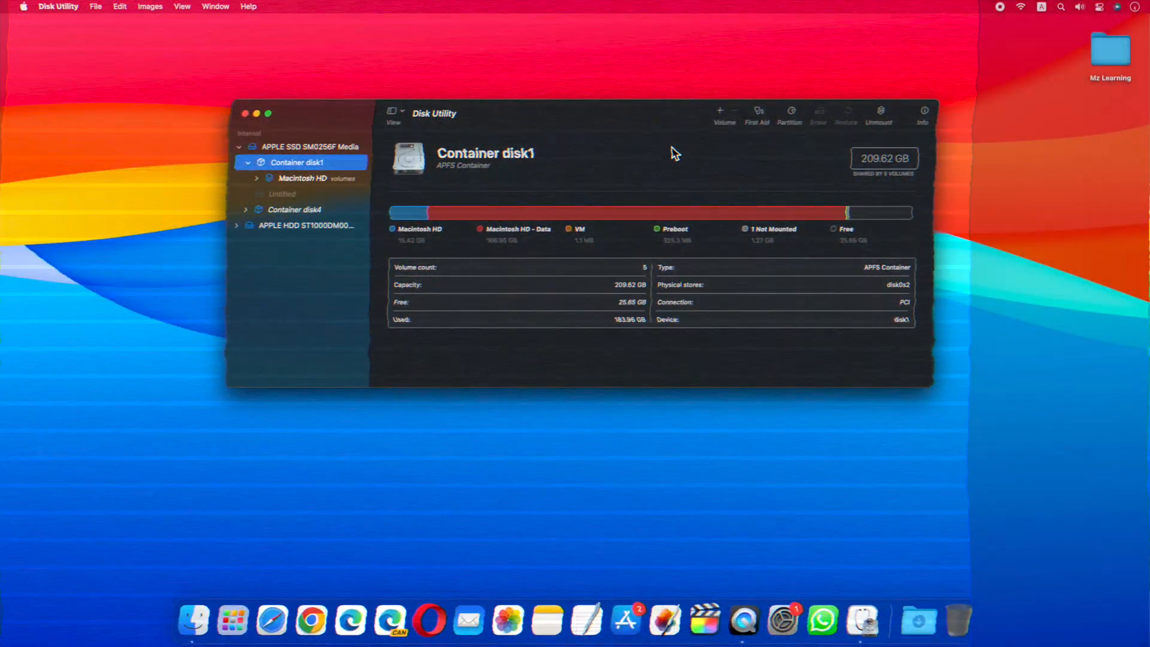
Step: Add an APFS volume named 'macOS 14' to Container disk1 and dismiss the report
{"action": "left_click", "coordinate": [720, 111]}
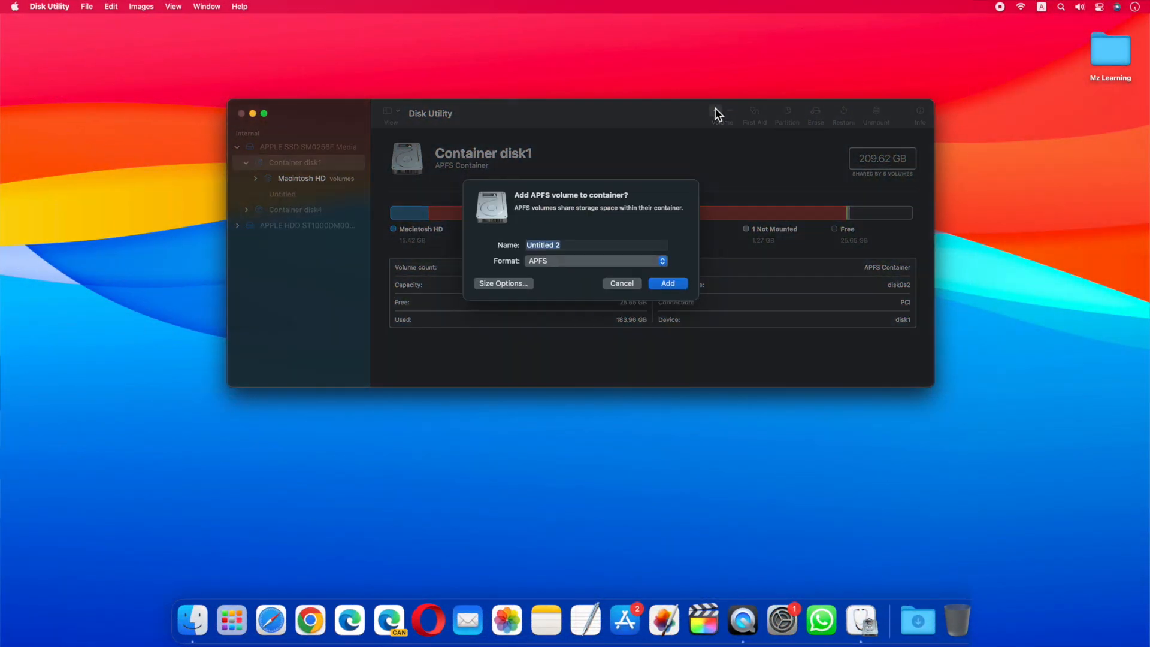
{"action": "type", "text": "macOS 14"}
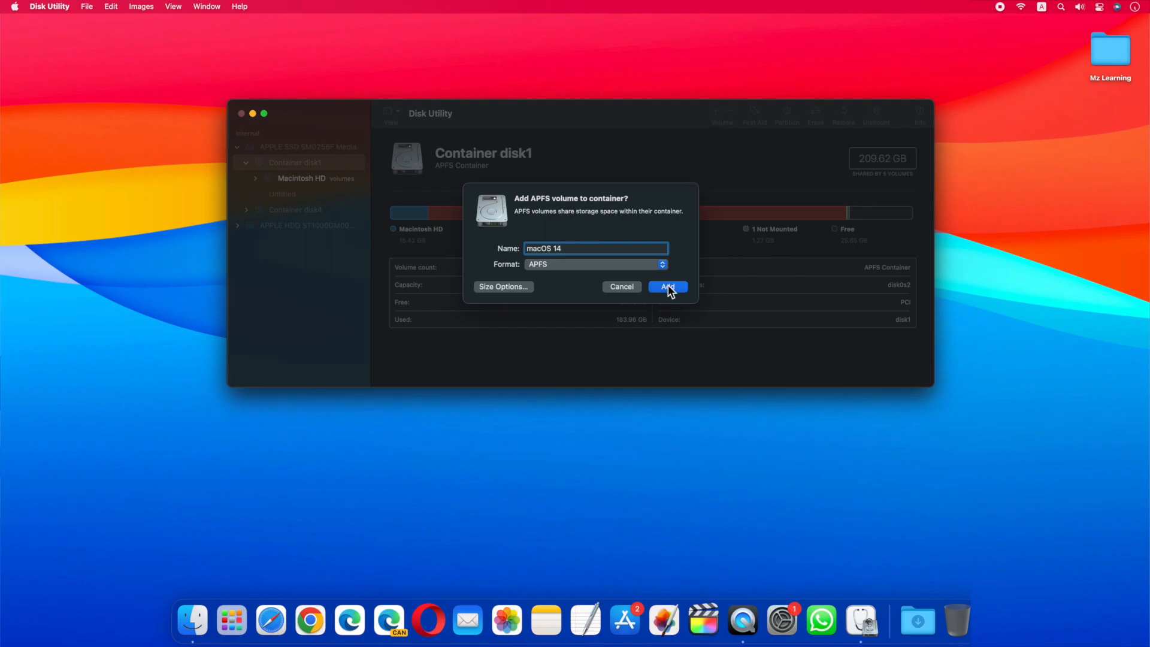
{"action": "left_click", "coordinate": [668, 286]}
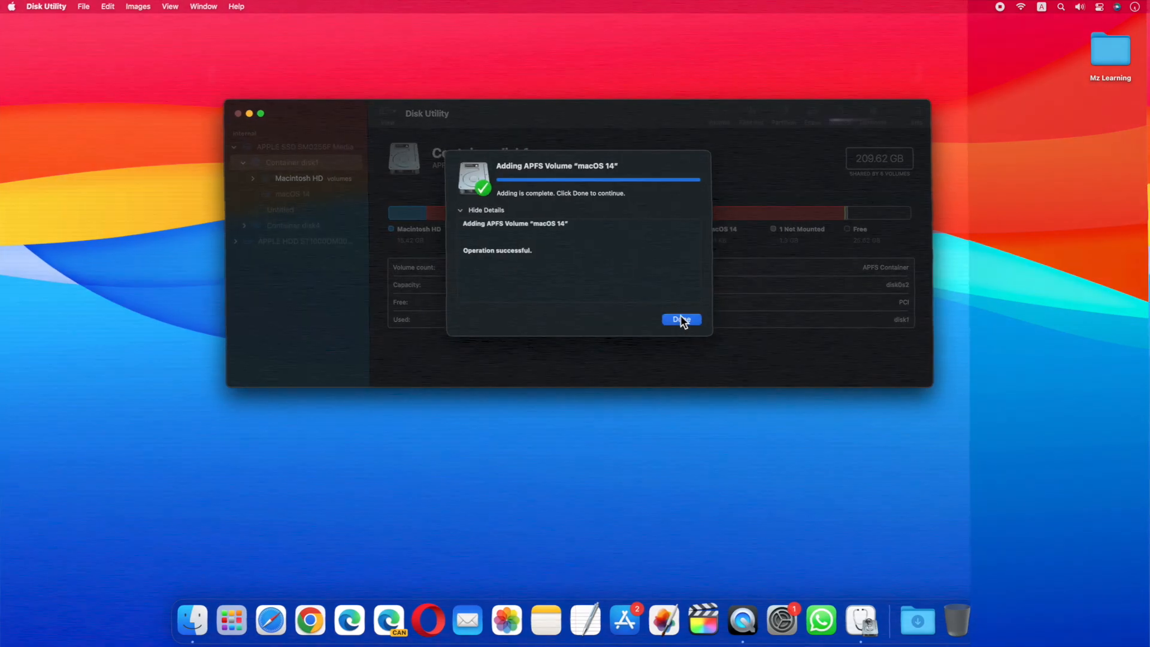
{"action": "left_click", "coordinate": [682, 320]}
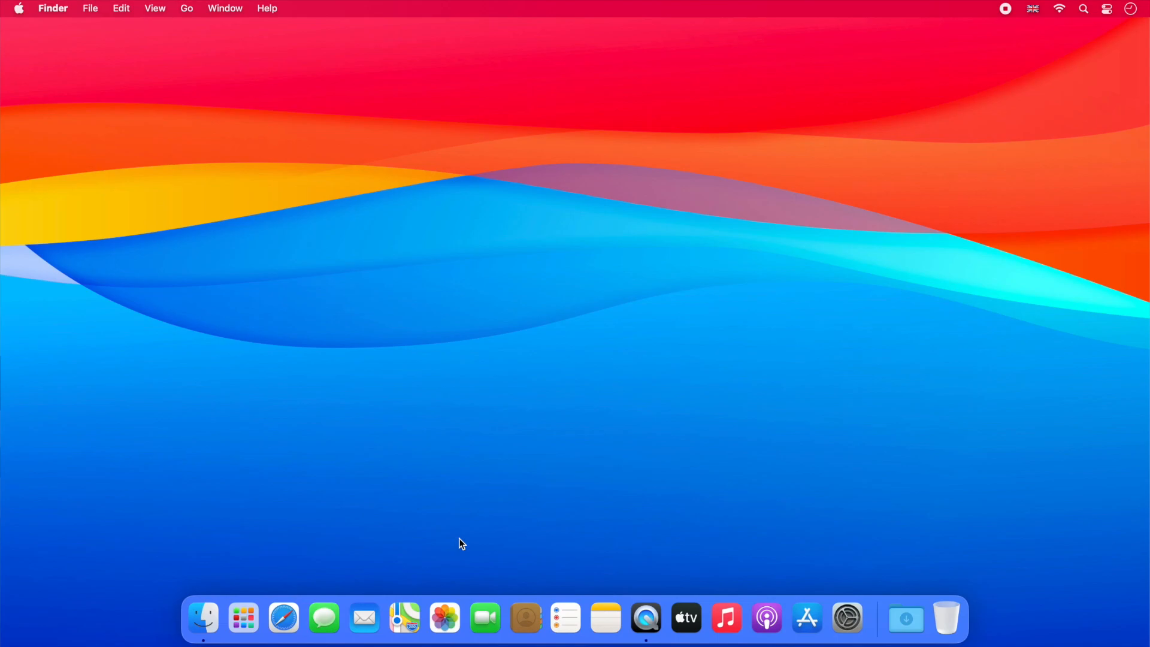
{"action": "mouse_move", "coordinate": [275, 567]}
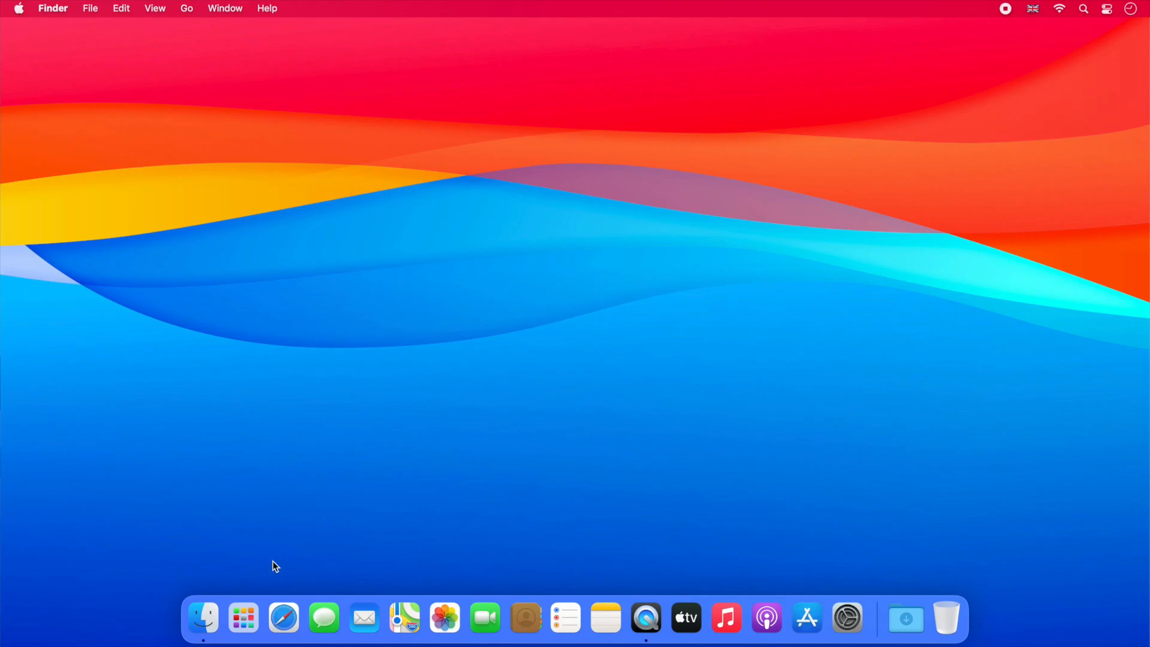
Step: Launch the Install macOS 14 Beta app from Launchpad and begin setup
{"action": "left_click", "coordinate": [242, 618]}
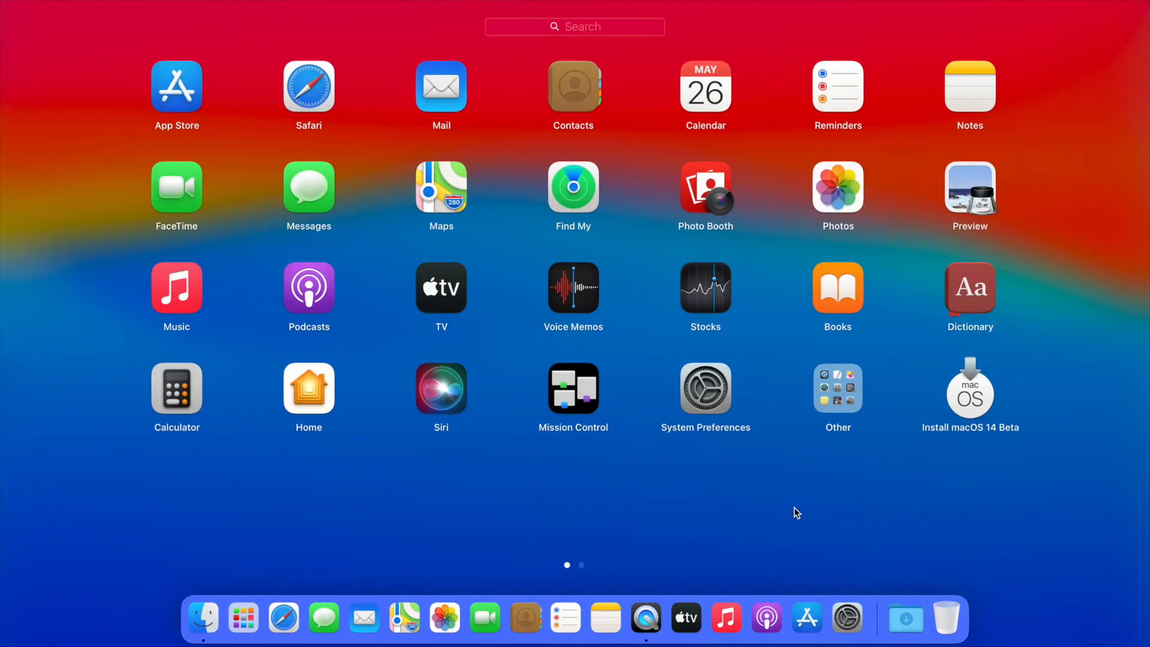
{"action": "left_click", "coordinate": [971, 391]}
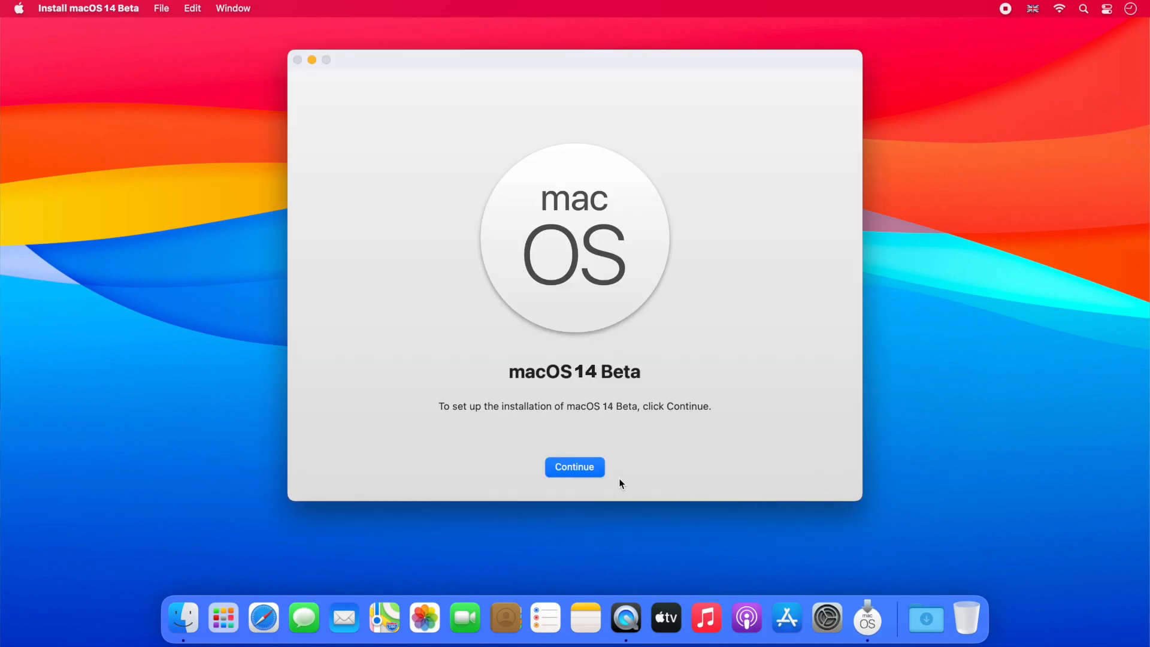
{"action": "left_click", "coordinate": [575, 467]}
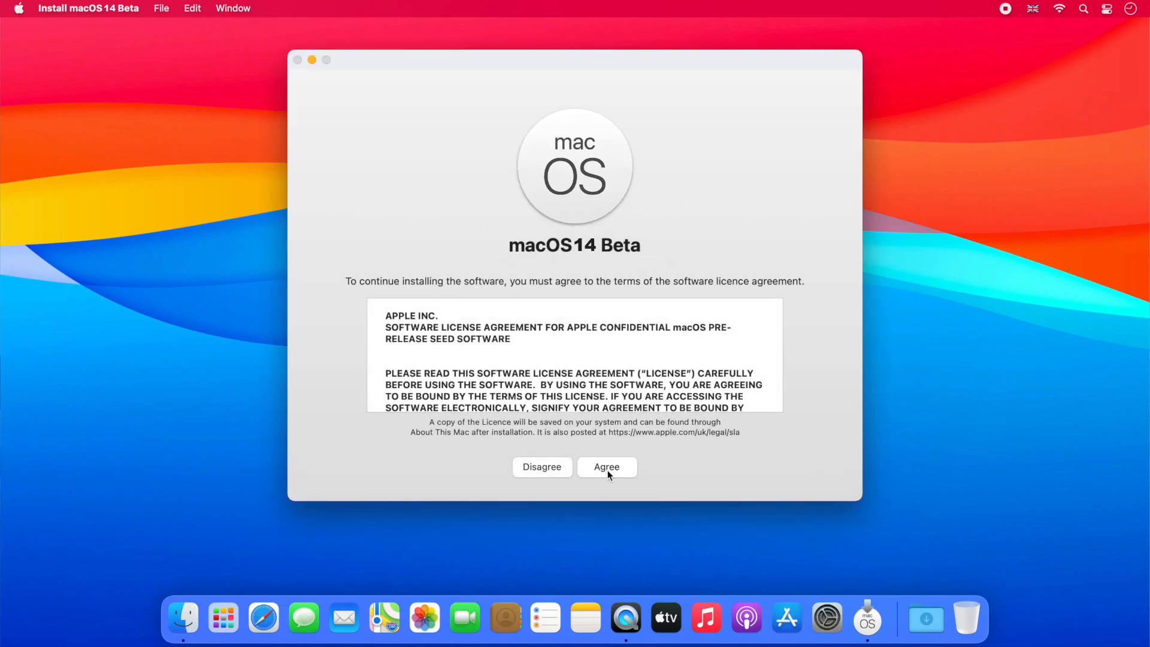
Step: Accept the licence, keep the macOS 12 disk, and unlock with the admin password
{"action": "left_click", "coordinate": [607, 467]}
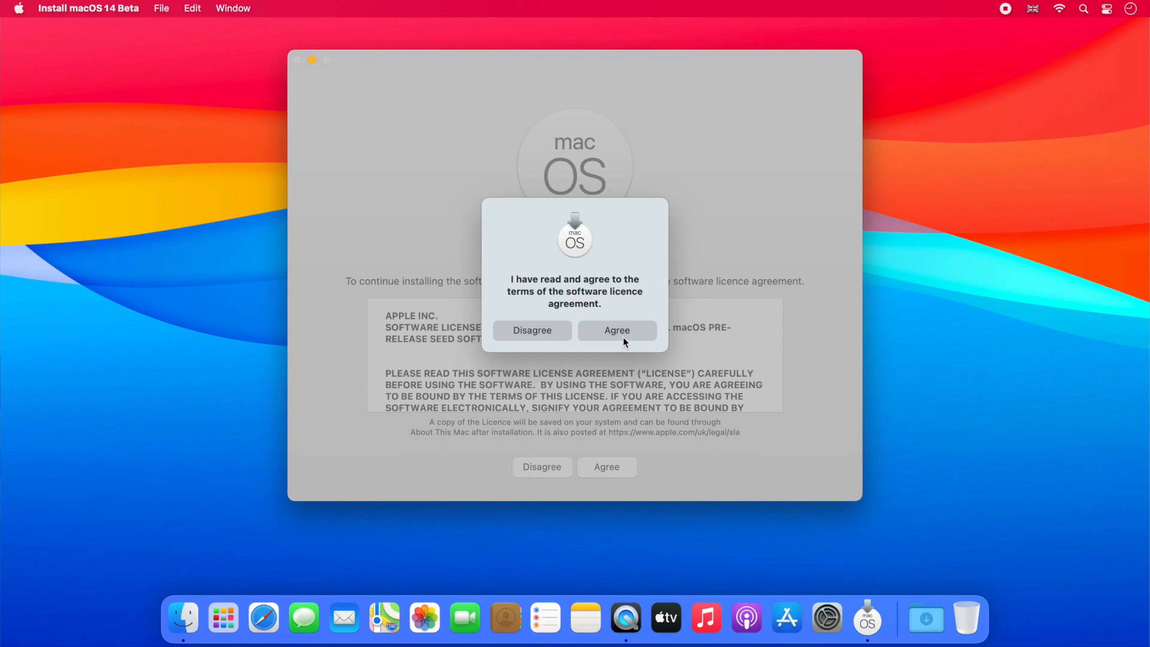
{"action": "left_click", "coordinate": [617, 331]}
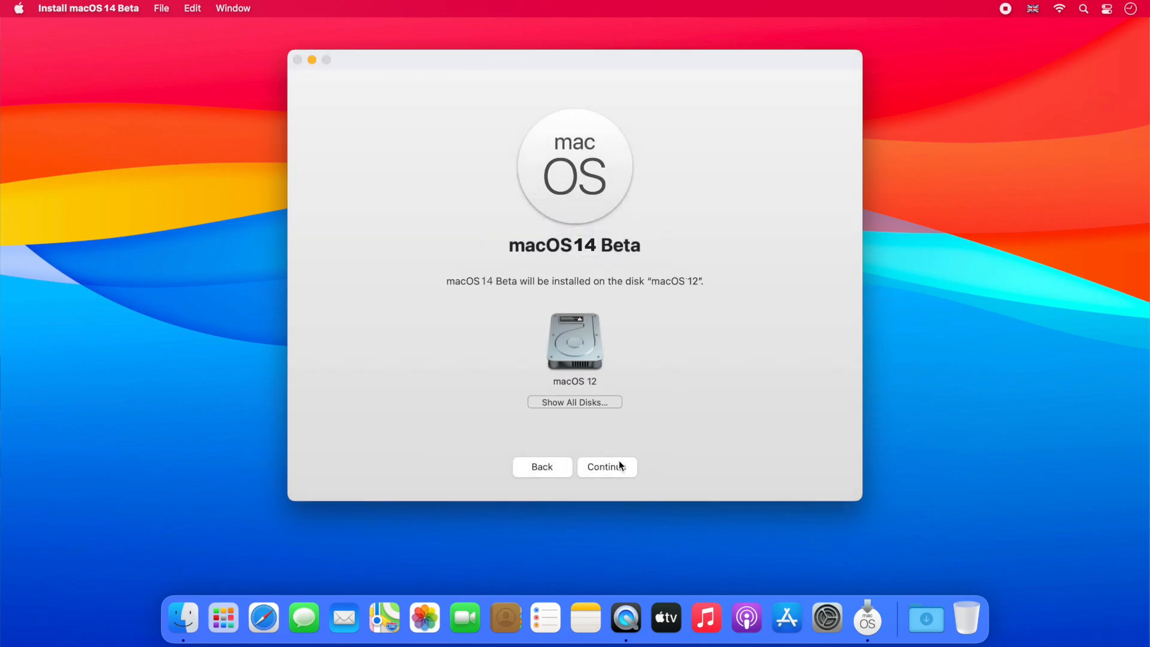
{"action": "left_click", "coordinate": [607, 467]}
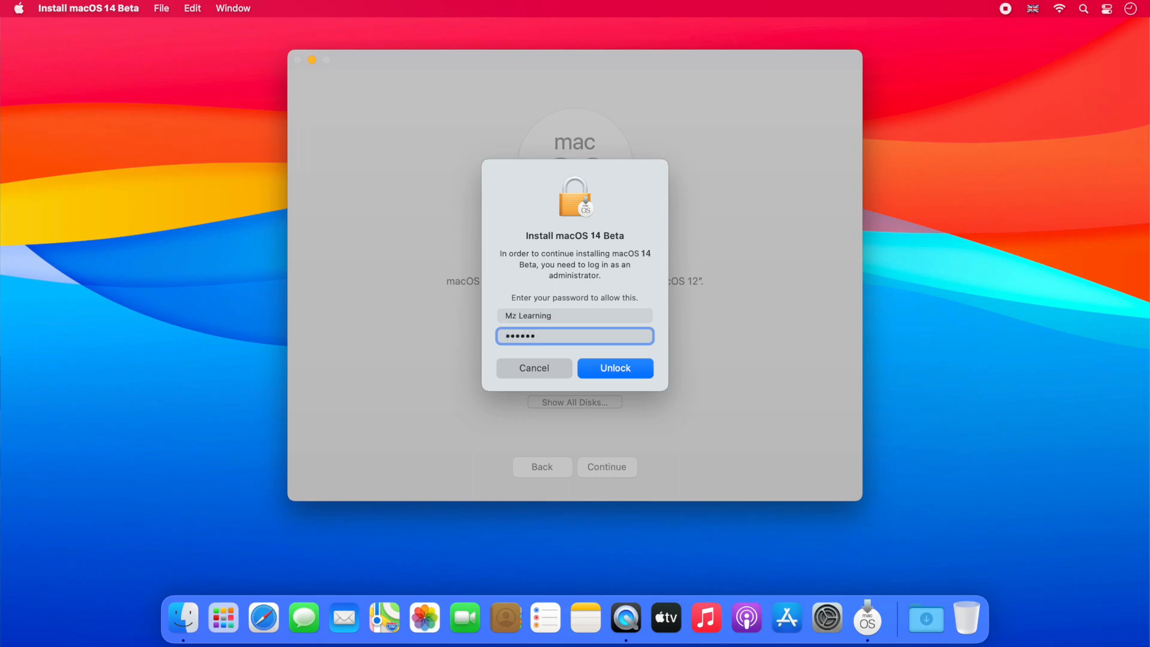
{"action": "left_click", "coordinate": [616, 368]}
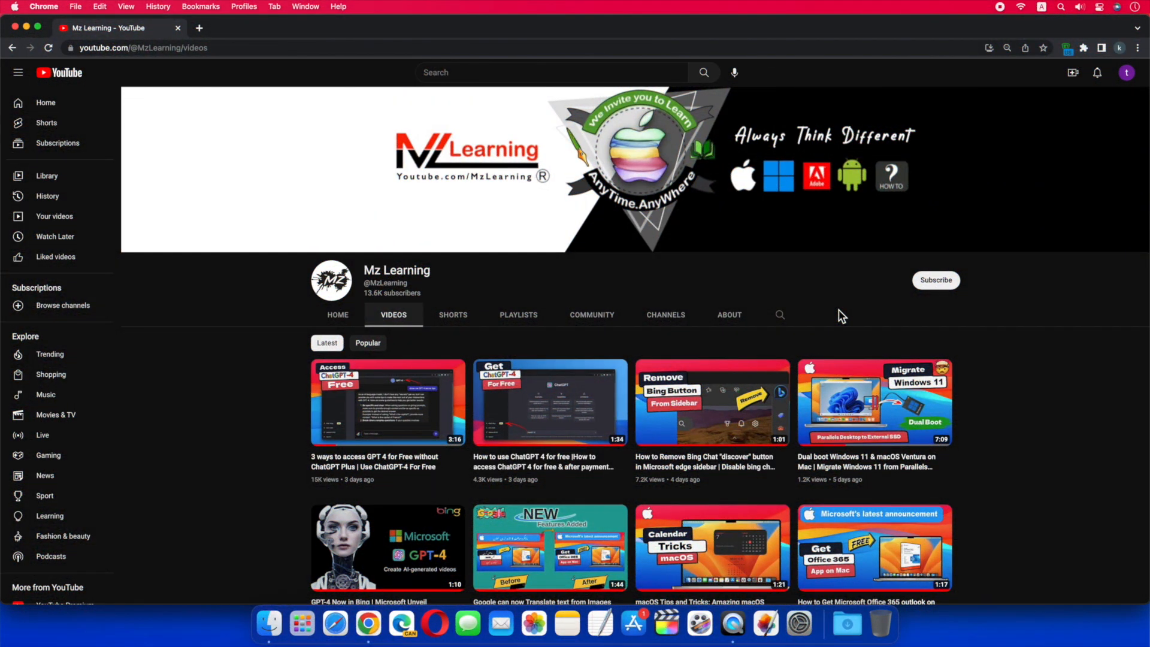
Step: Subscribe to the Mz Learning channel and set notifications to All
{"action": "left_click", "coordinate": [936, 280]}
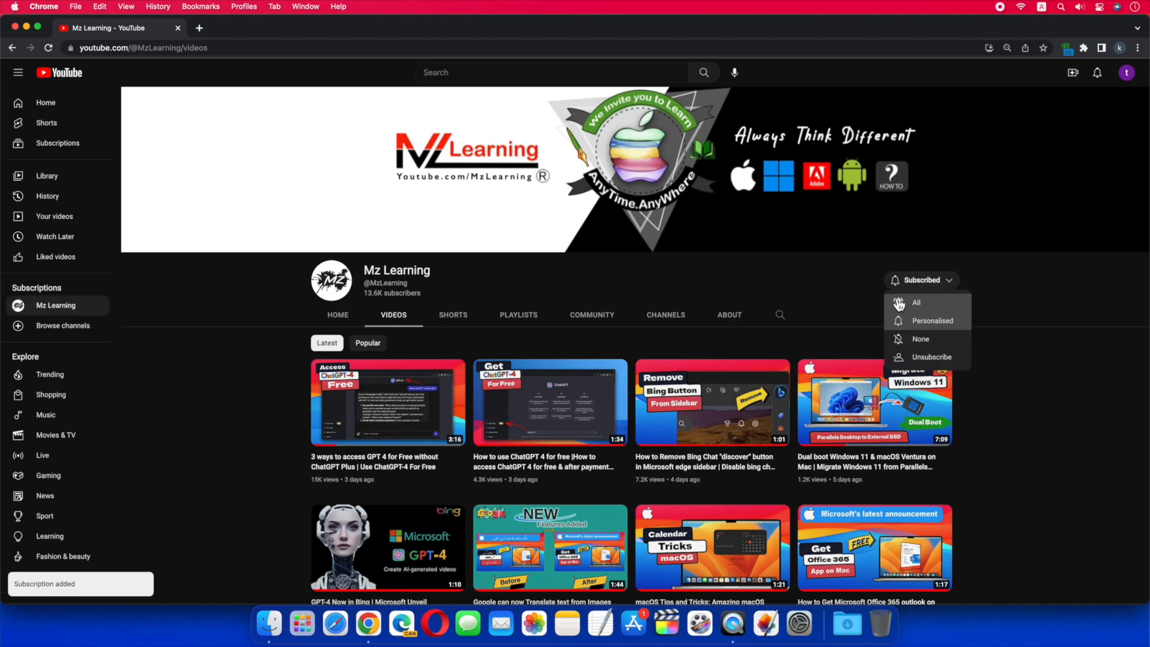
{"action": "left_click", "coordinate": [901, 304]}
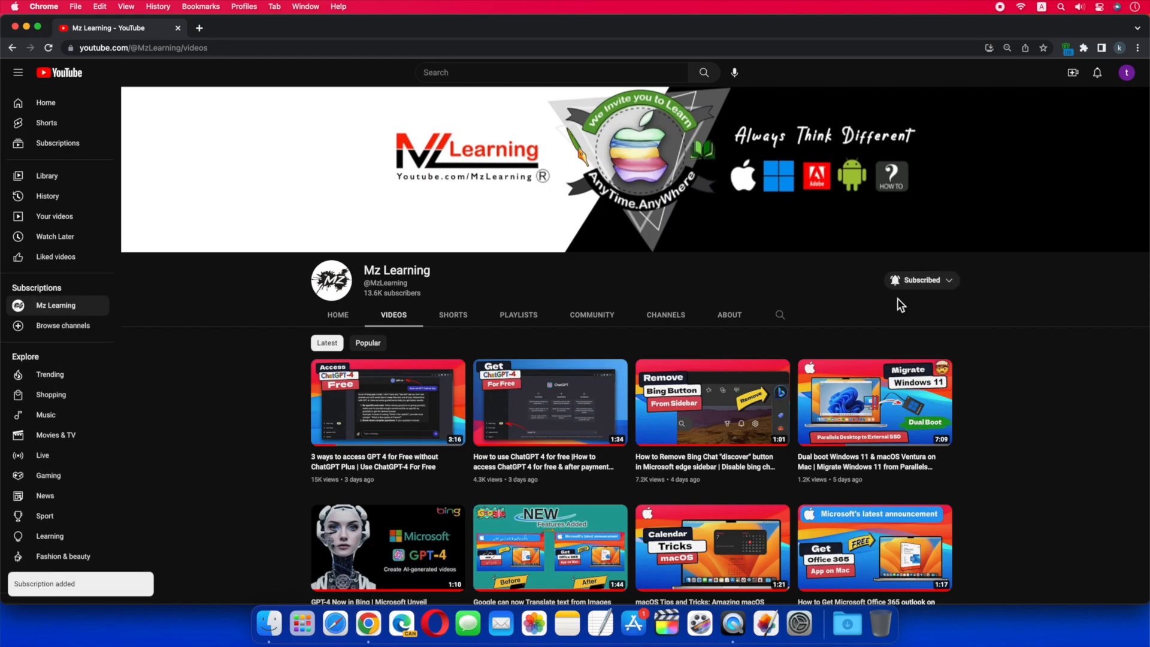